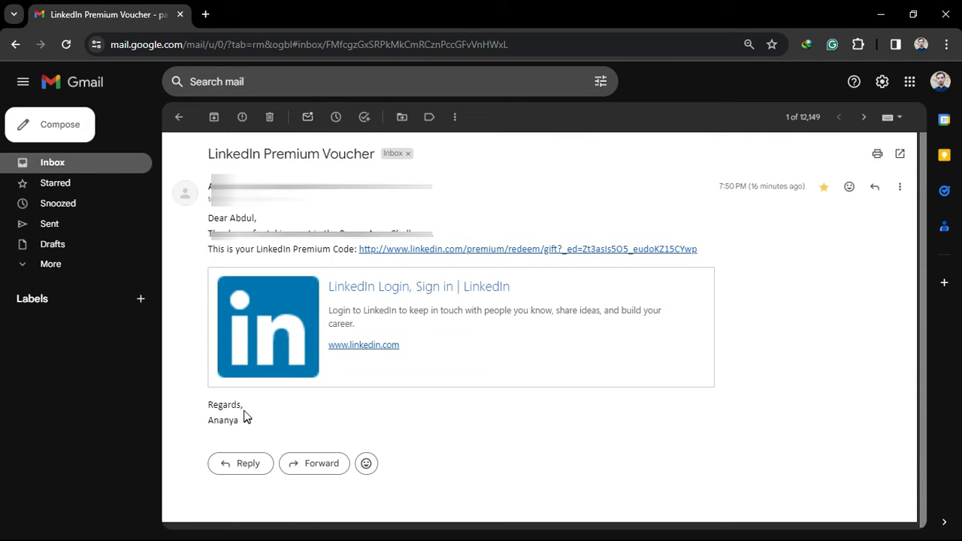
{"action": "mouse_move", "coordinate": [529, 250]}
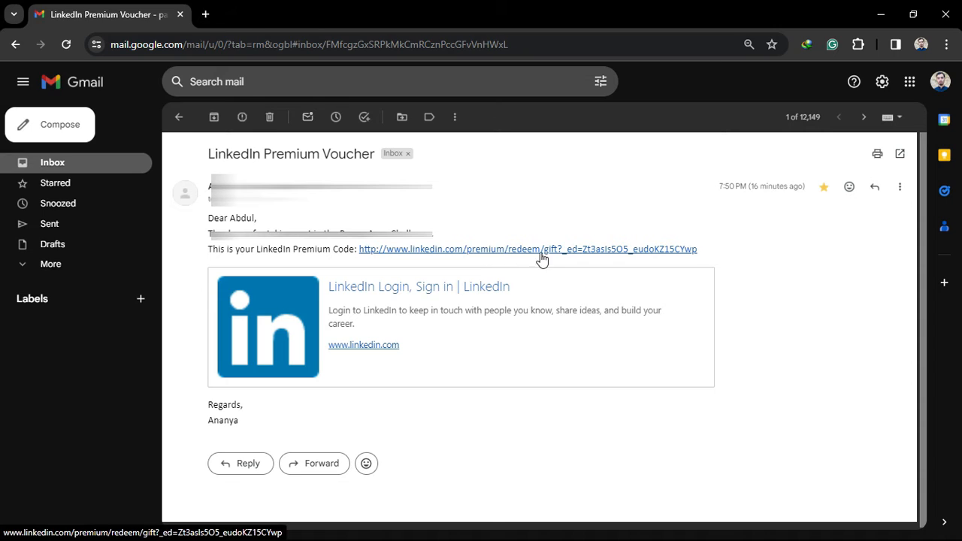
Step: Follow the email's redeem link and review the Premium Business benefits and FAQ down to Activate offer
{"action": "left_click", "coordinate": [528, 250]}
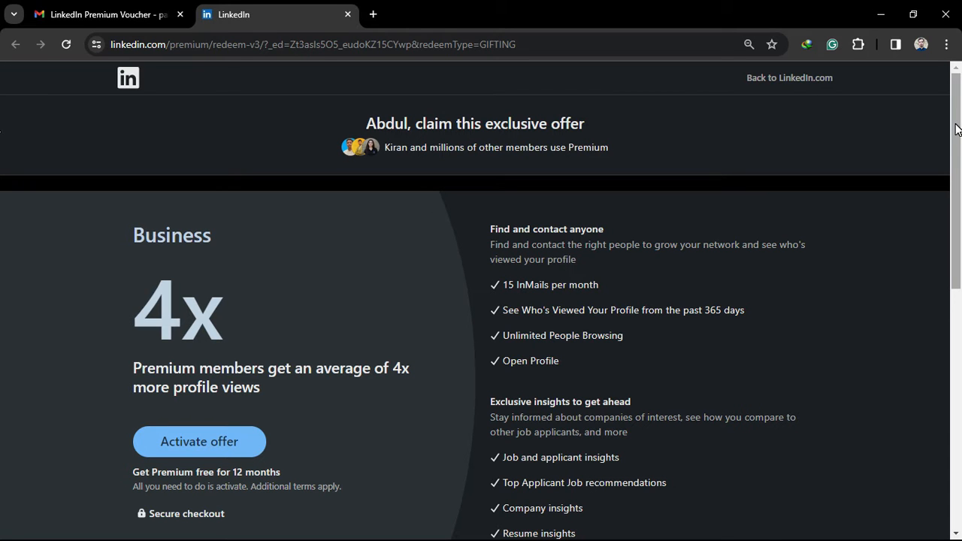
{"action": "scroll", "scroll_direction": "down", "scroll_amount": 3}
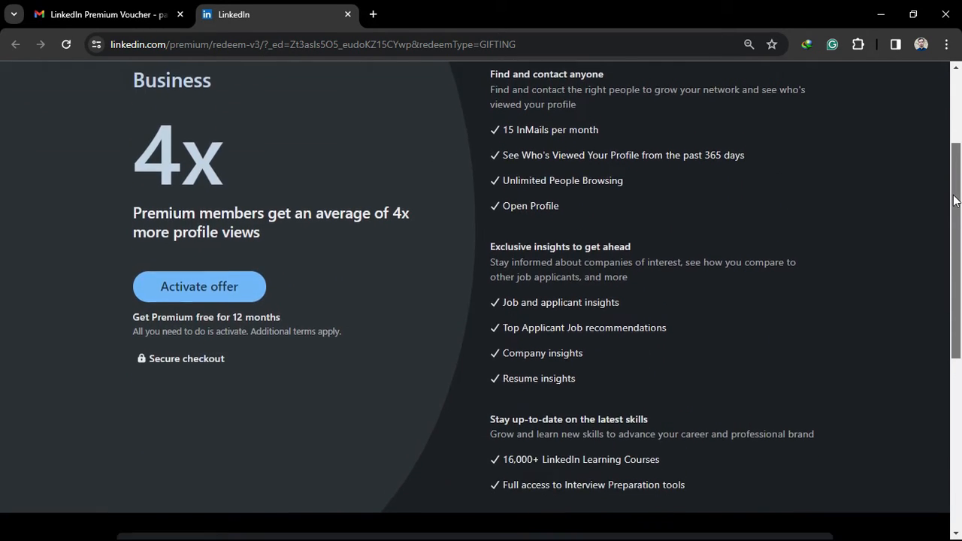
{"action": "scroll", "scroll_direction": "down", "scroll_amount": 3}
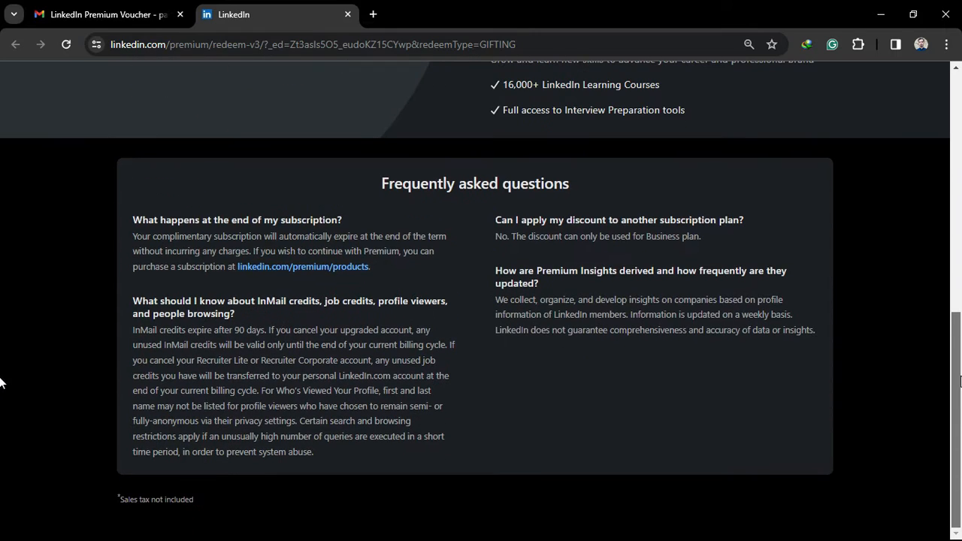
{"action": "scroll", "scroll_direction": "up", "scroll_amount": 3}
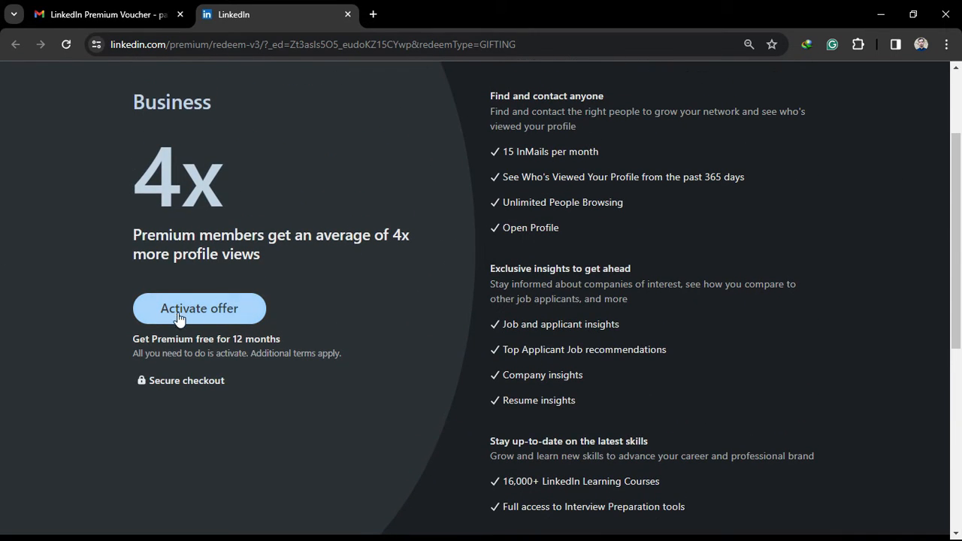
{"action": "left_click", "coordinate": [199, 308]}
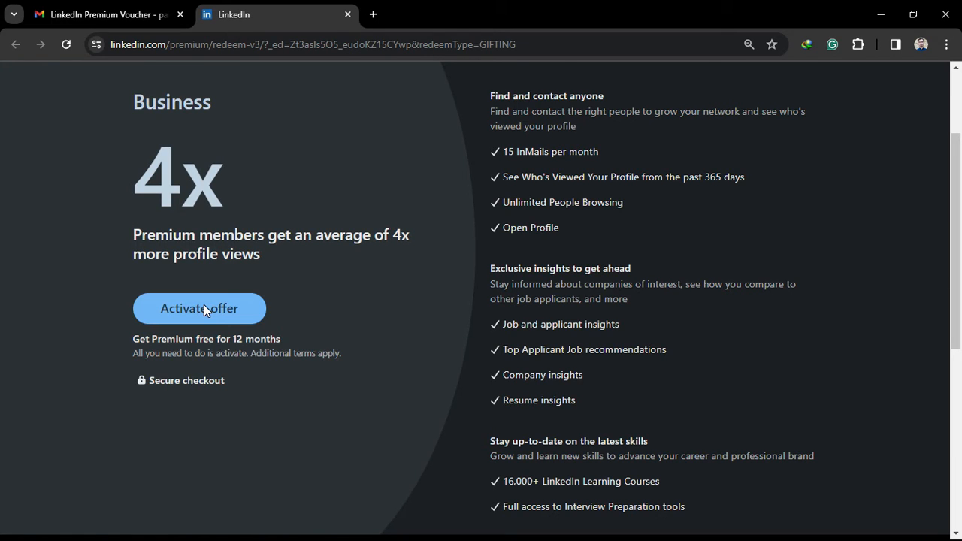
Step: Activate the free Premium Business offer and continue past the welcome screen with Open Profile left On
{"action": "left_click", "coordinate": [198, 308]}
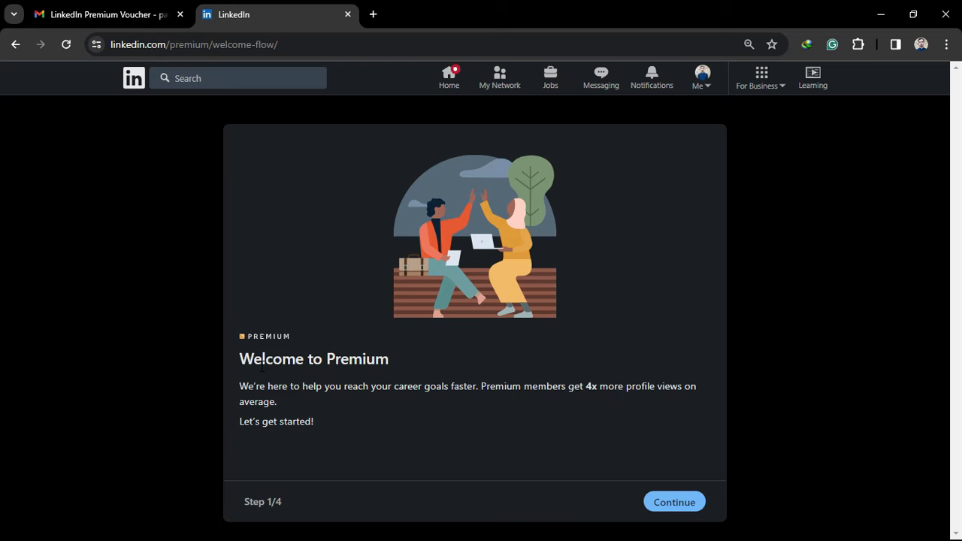
{"action": "mouse_move", "coordinate": [388, 367]}
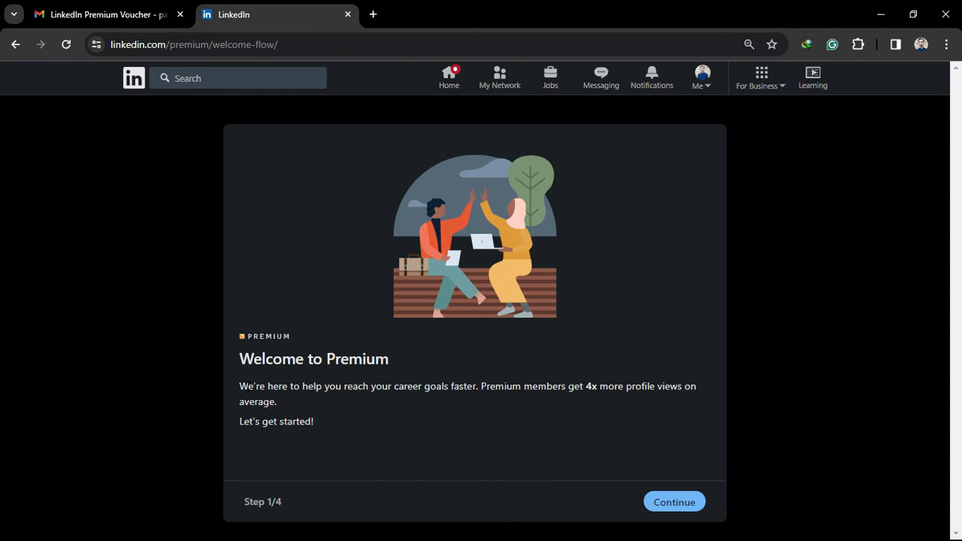
{"action": "left_click_drag", "start_coordinate": [239, 385], "coordinate": [530, 385]}
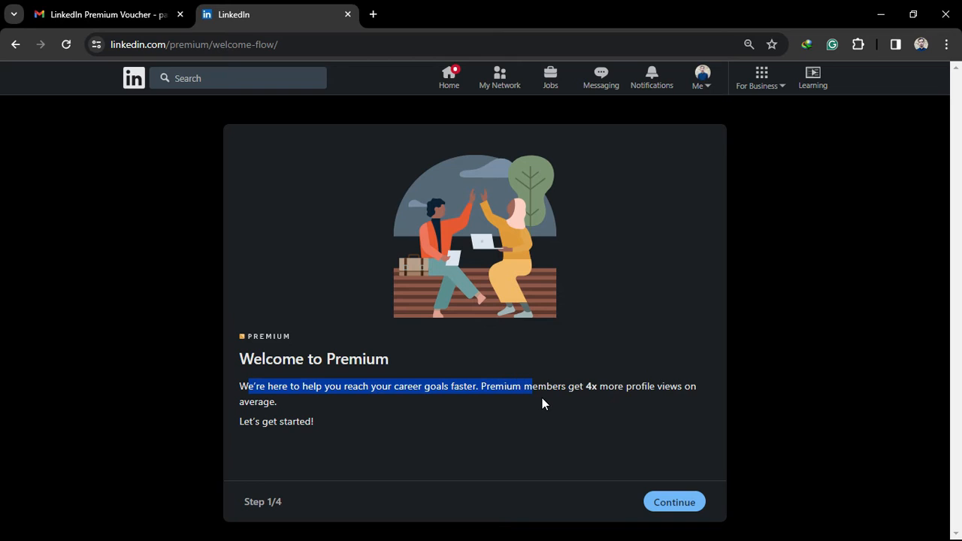
{"action": "left_click", "coordinate": [348, 492]}
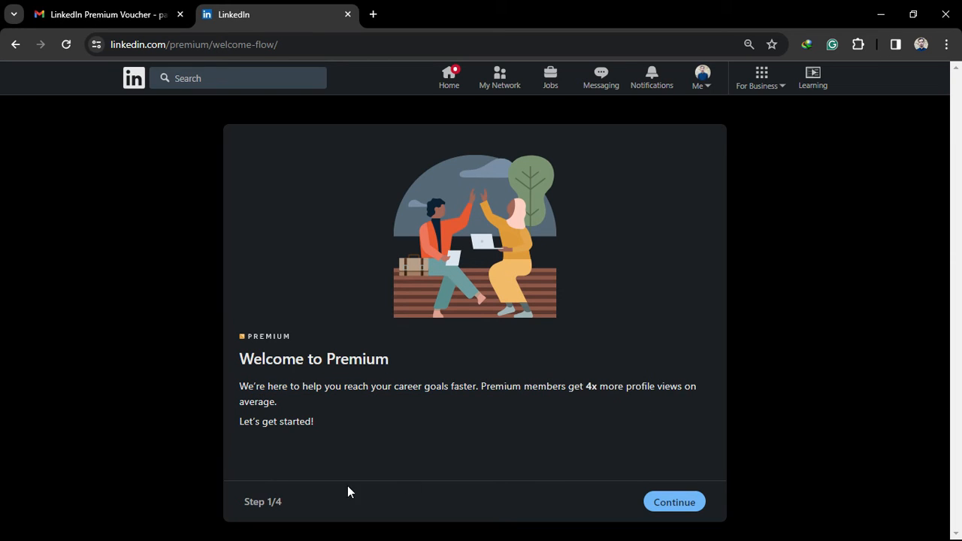
{"action": "left_click", "coordinate": [674, 502]}
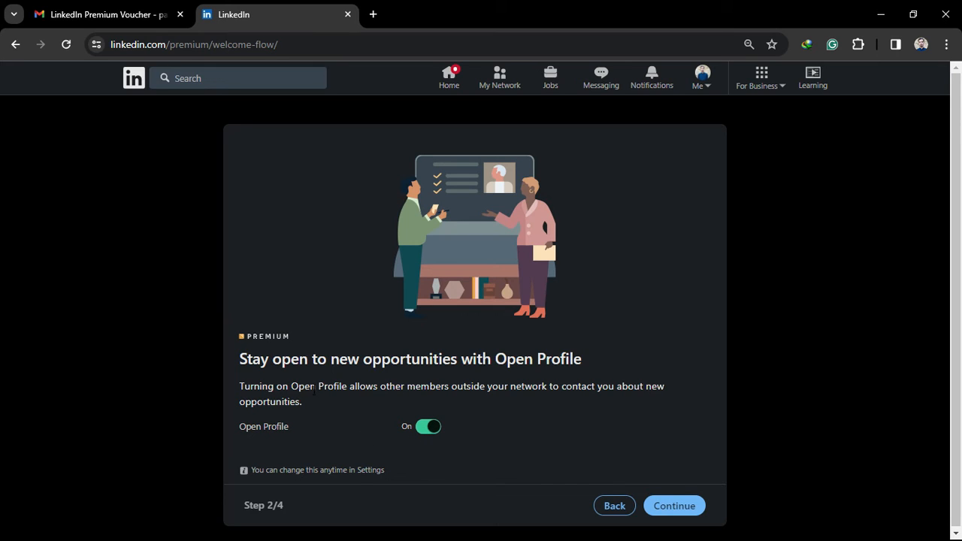
{"action": "mouse_move", "coordinate": [524, 403]}
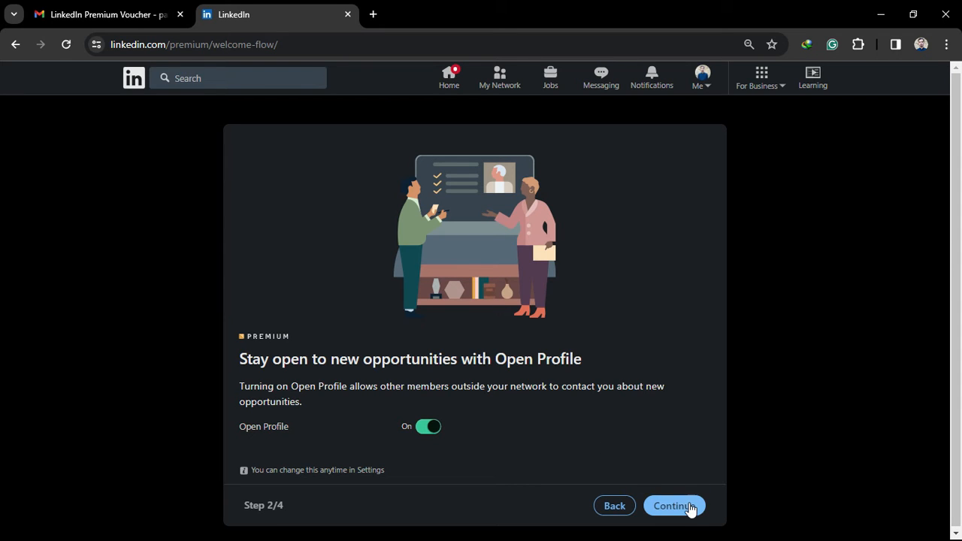
Step: Keep profile viewing as 'Your name and headline' and continue to welcome step 4 of 4
{"action": "left_click", "coordinate": [674, 505]}
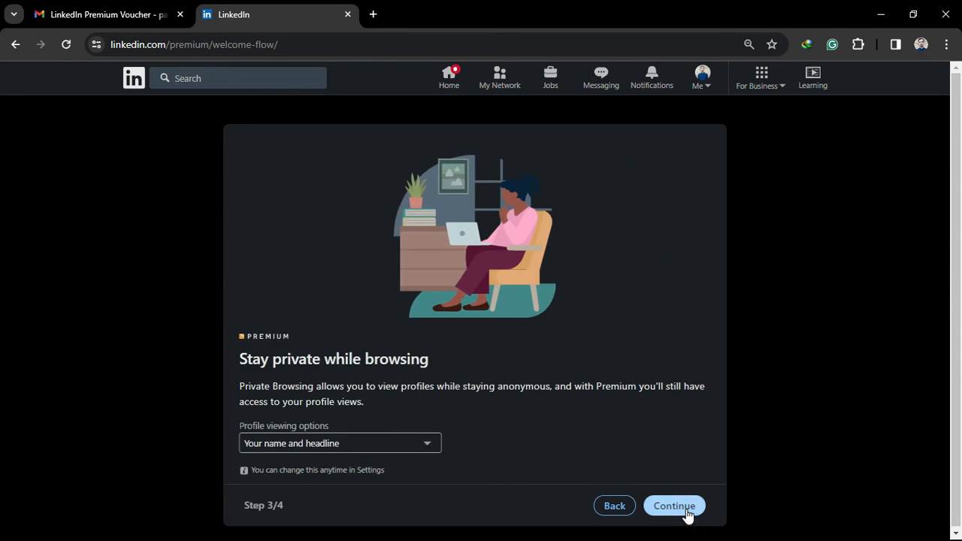
{"action": "left_click", "coordinate": [340, 442]}
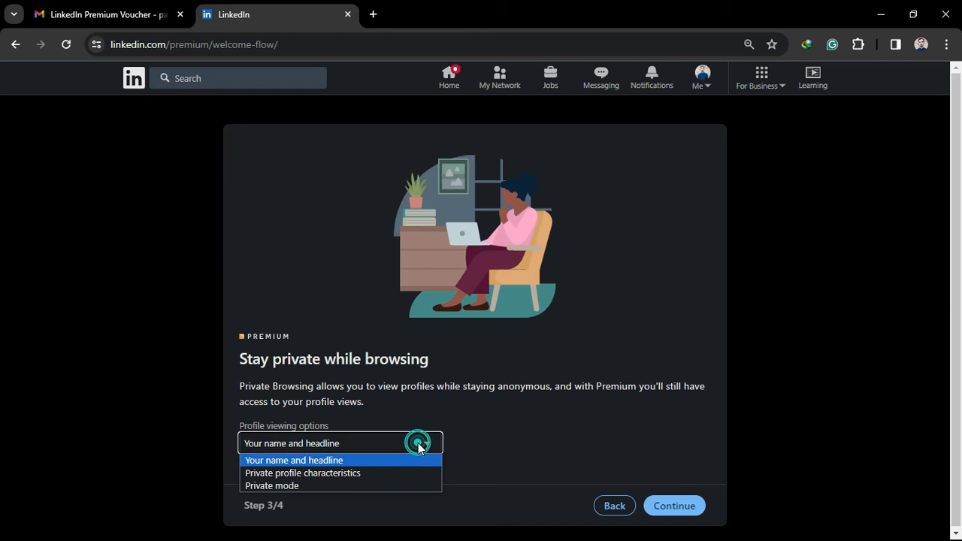
{"action": "left_click", "coordinate": [294, 460]}
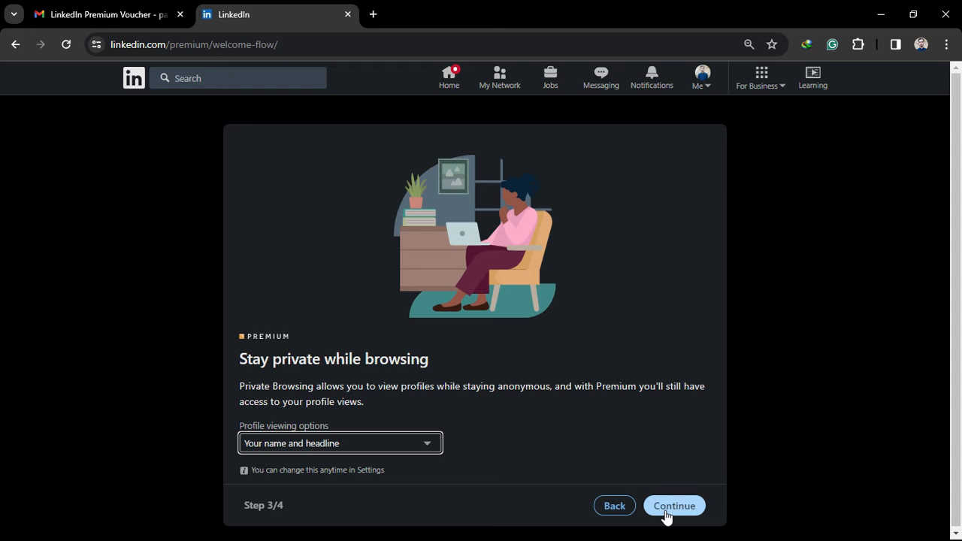
{"action": "left_click", "coordinate": [673, 505]}
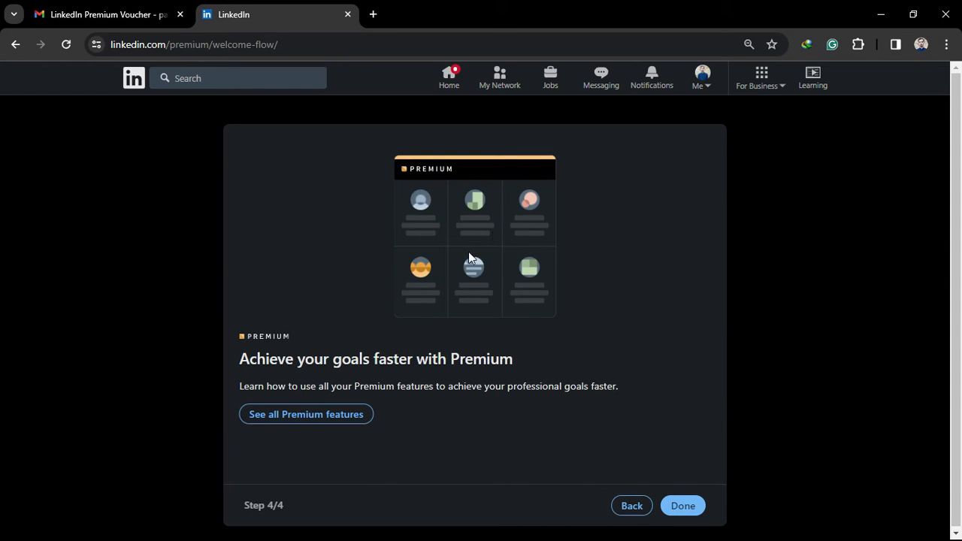
{"action": "mouse_move", "coordinate": [683, 505]}
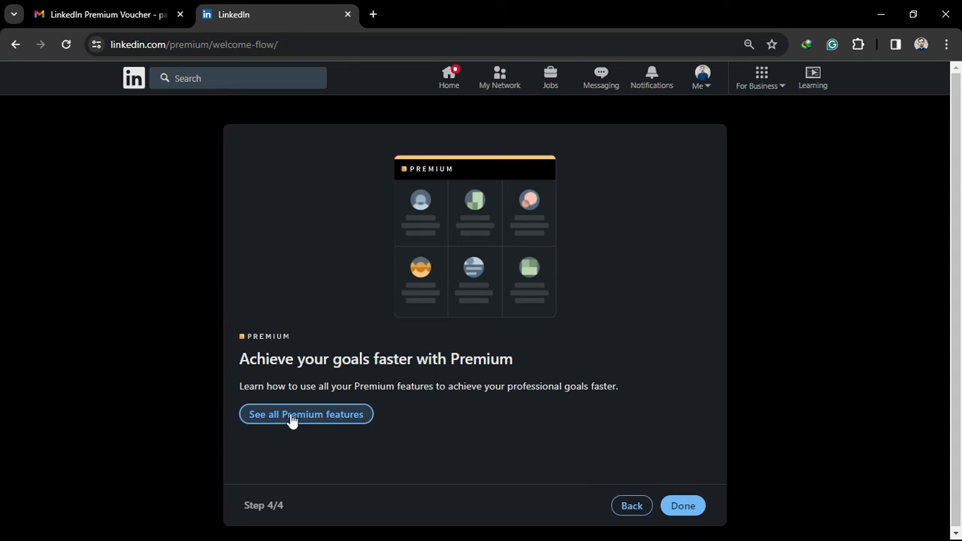
Step: Finish step 4 of 4 with Done and land on the My Premium Account and Features page
{"action": "left_click", "coordinate": [683, 506]}
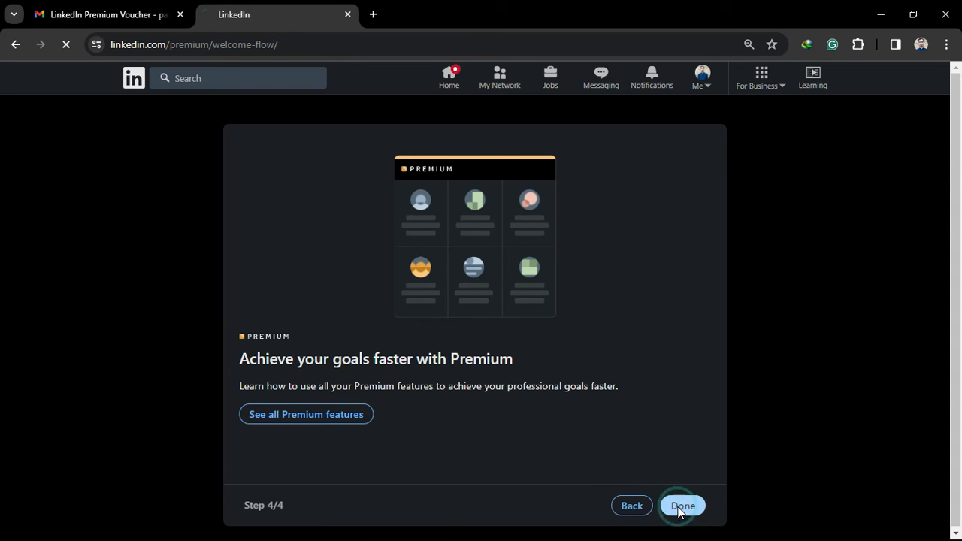
{"action": "left_click", "coordinate": [682, 505]}
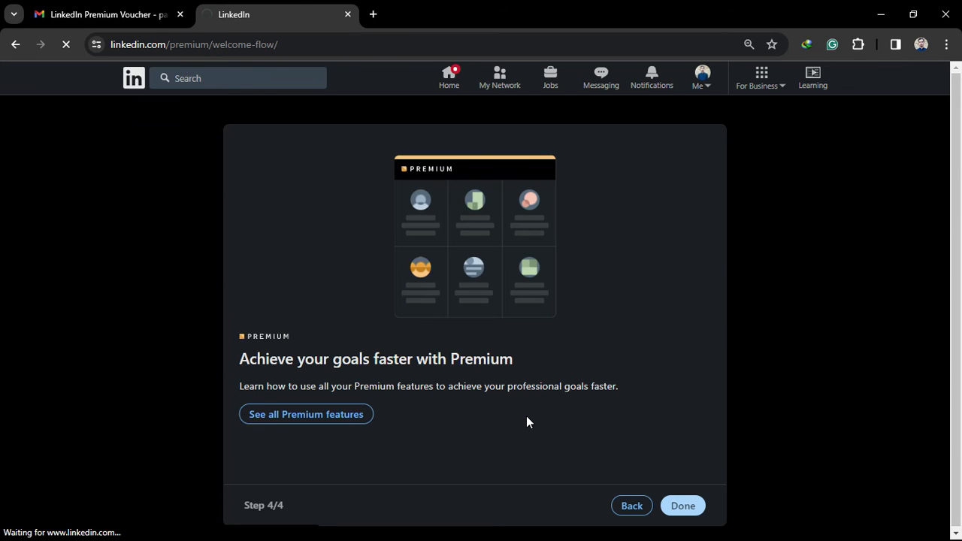
{"action": "left_click", "coordinate": [683, 505]}
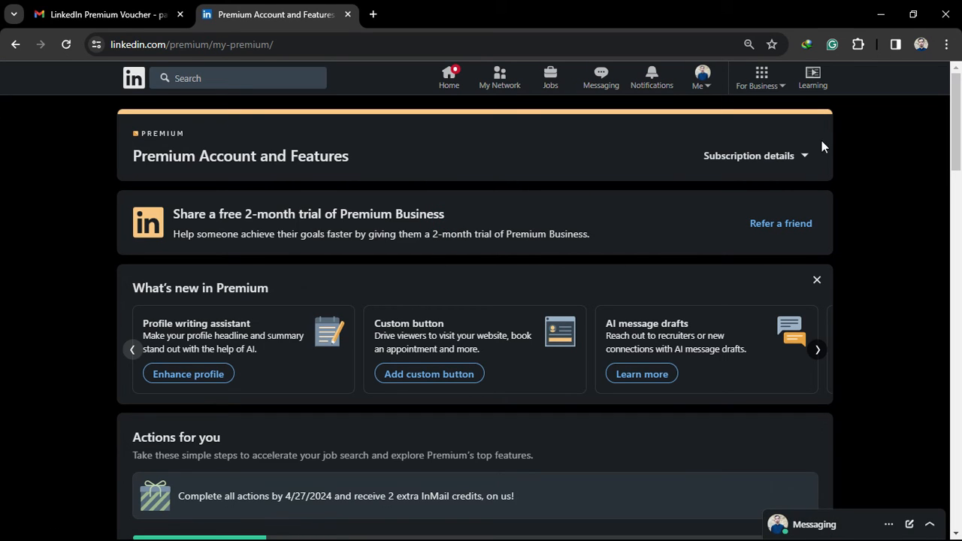
Step: View the Refer a friend page with 10 free 2-month Premium Business trials, then go back to My Premium
{"action": "left_click", "coordinate": [755, 155]}
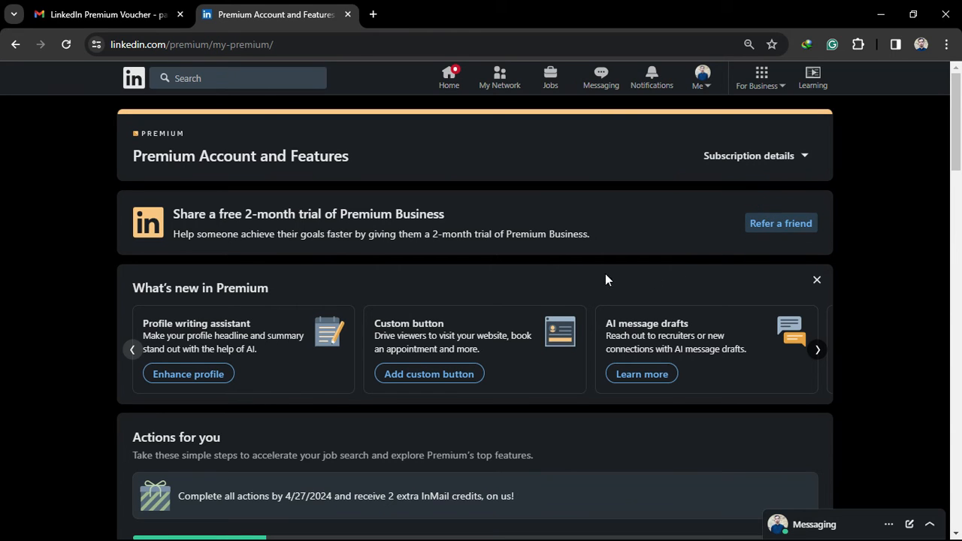
{"action": "left_click", "coordinate": [781, 223]}
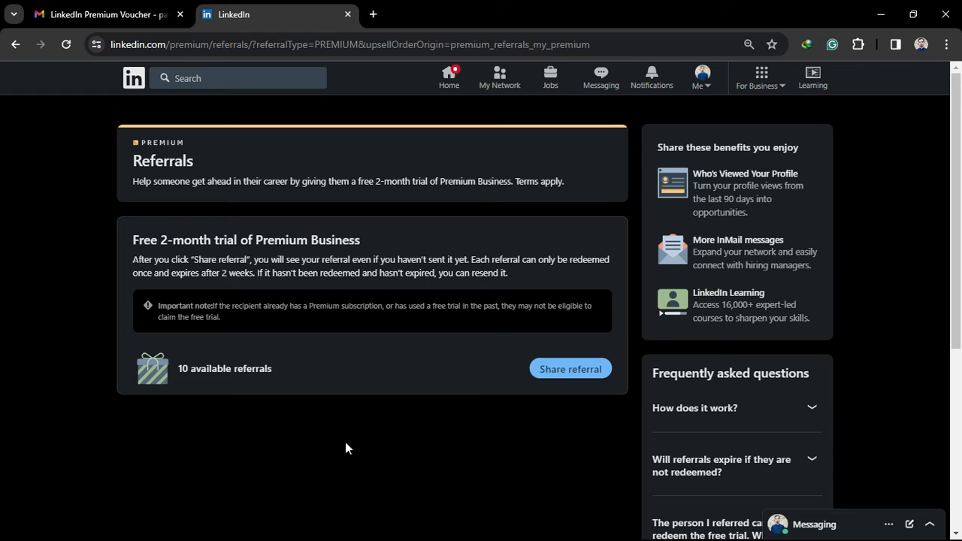
{"action": "mouse_move", "coordinate": [320, 340]}
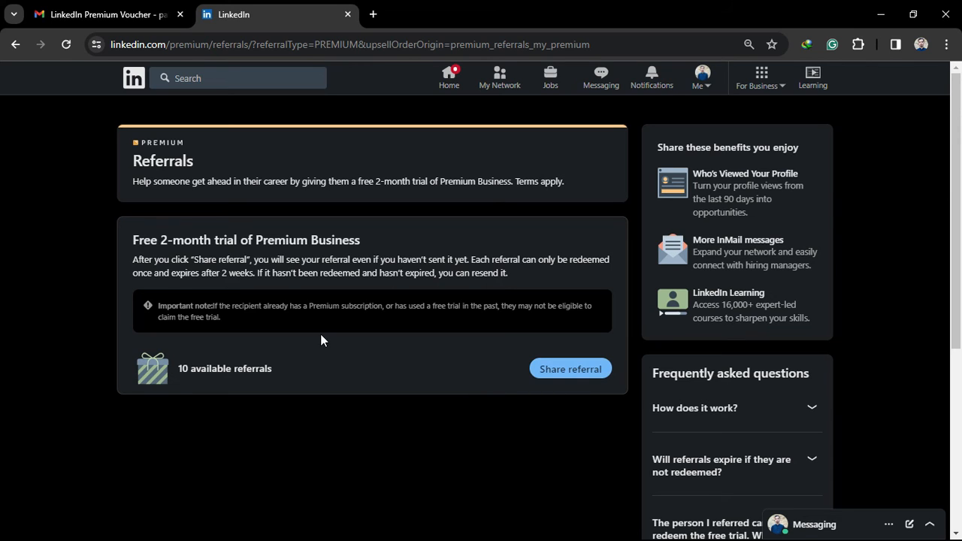
{"action": "left_click", "coordinate": [16, 45]}
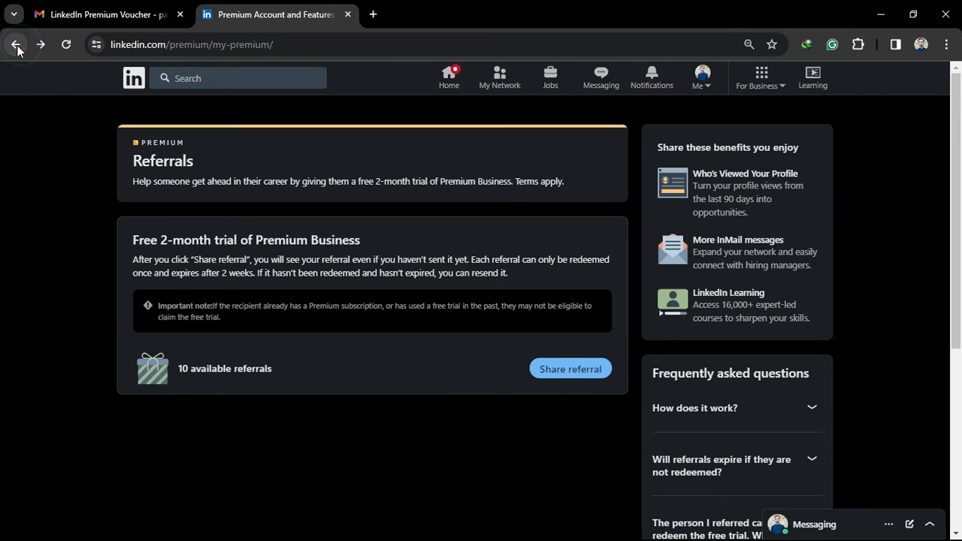
Step: Scroll through the Premium actions and exclusive features on the Account and Features page
{"action": "left_click", "coordinate": [15, 45]}
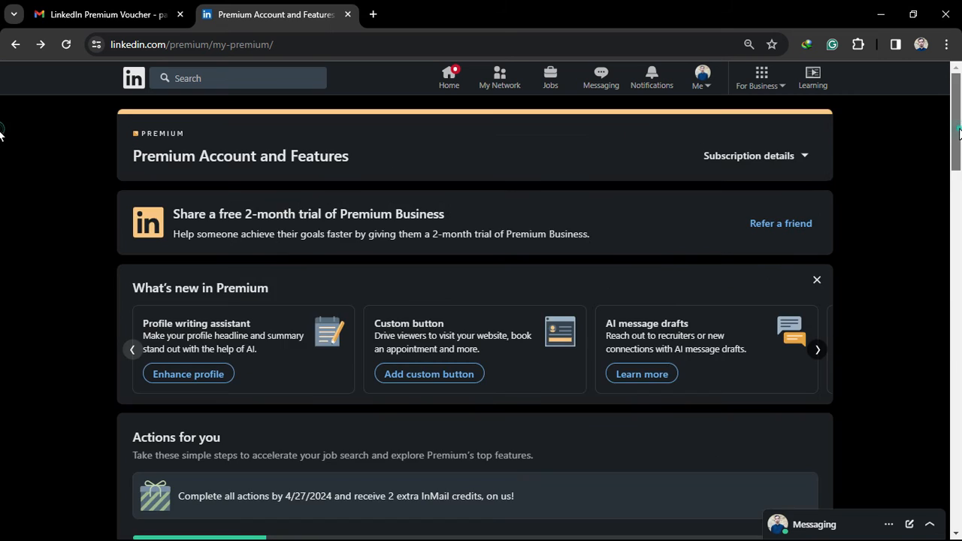
{"action": "scroll", "scroll_direction": "down", "scroll_amount": 3}
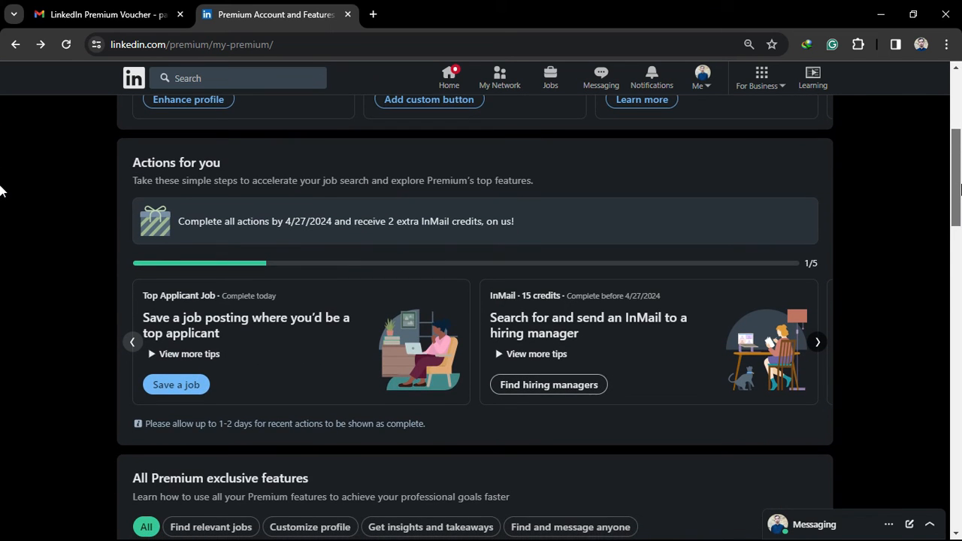
{"action": "scroll", "scroll_direction": "down", "scroll_amount": 3}
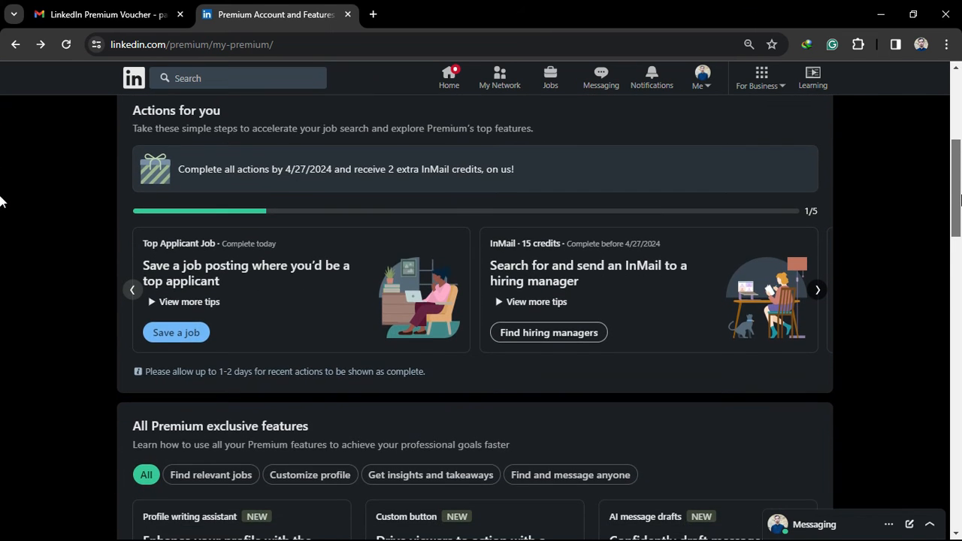
{"action": "scroll", "scroll_direction": "down", "scroll_amount": 3}
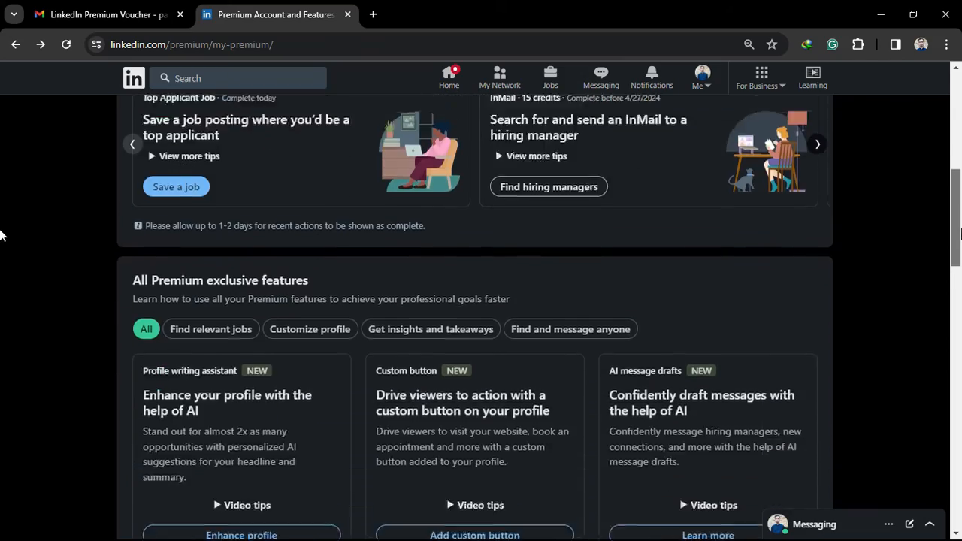
{"action": "scroll", "scroll_direction": "down", "scroll_amount": 3}
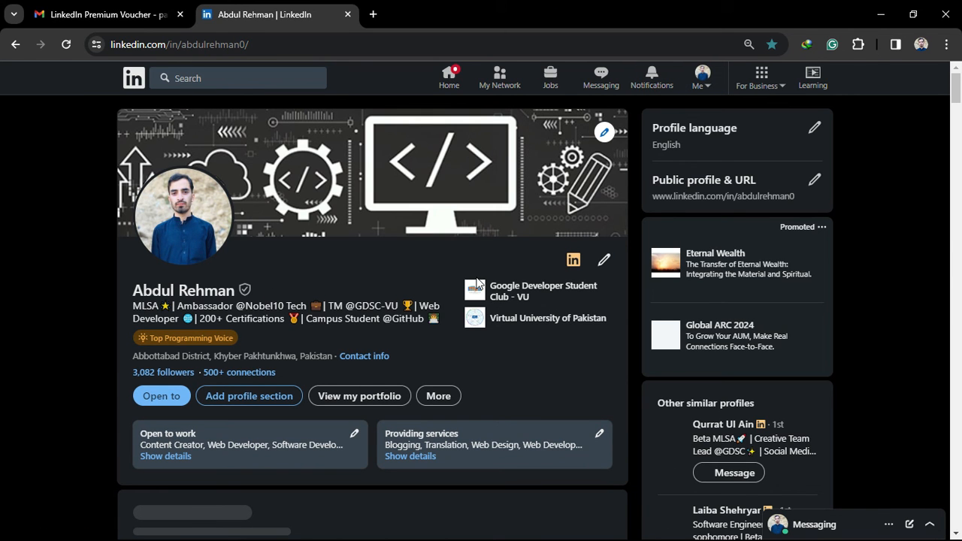
{"action": "mouse_move", "coordinate": [574, 262]}
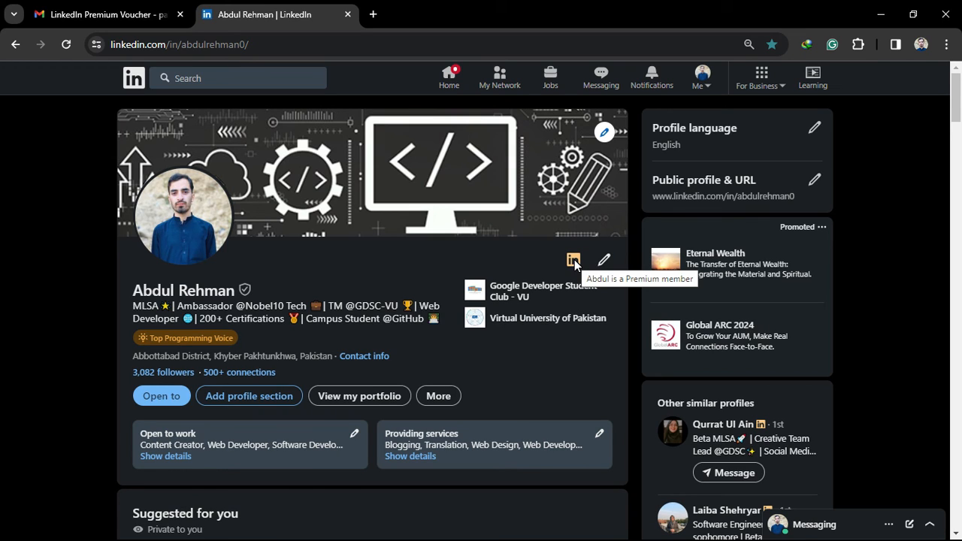
{"action": "mouse_move", "coordinate": [575, 260]}
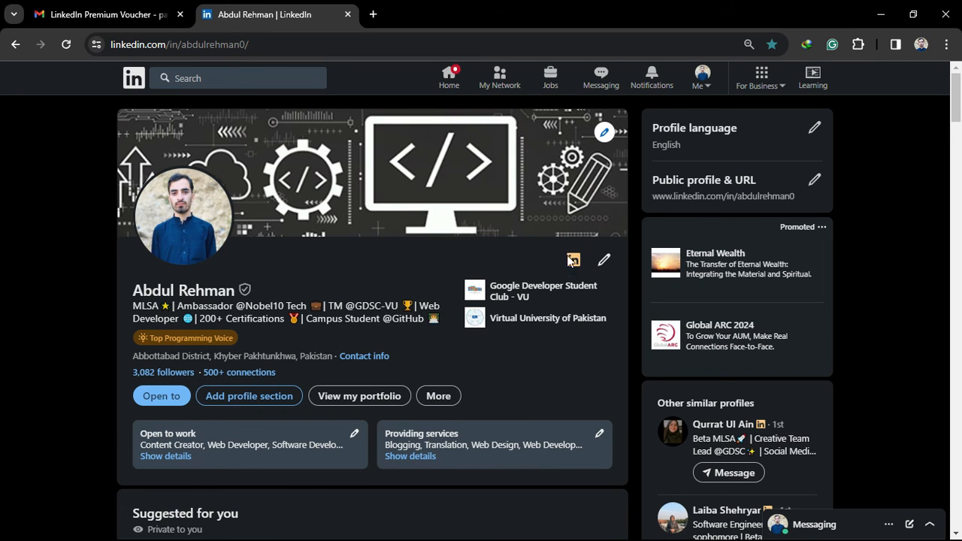
{"action": "scroll", "scroll_direction": "down", "scroll_amount": 3}
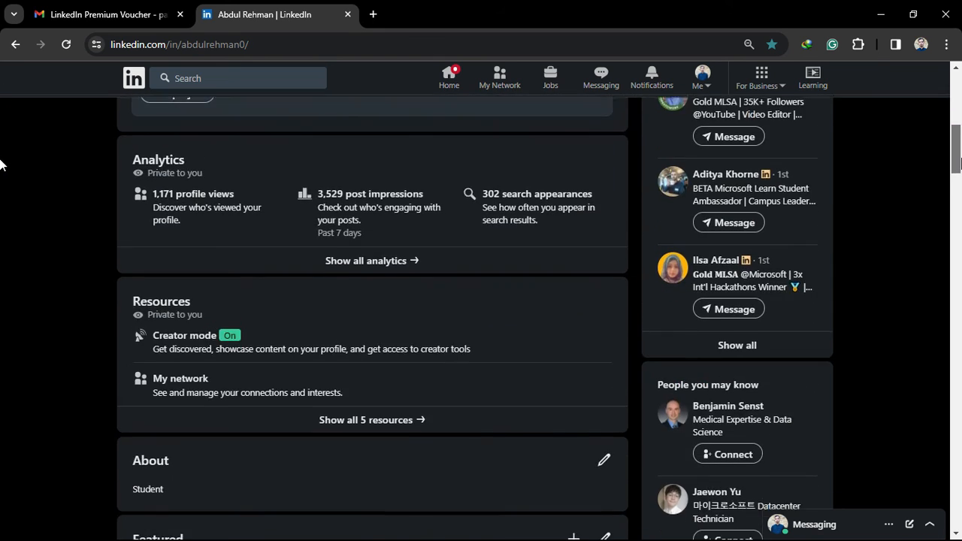
{"action": "scroll", "scroll_direction": "up", "scroll_amount": 3}
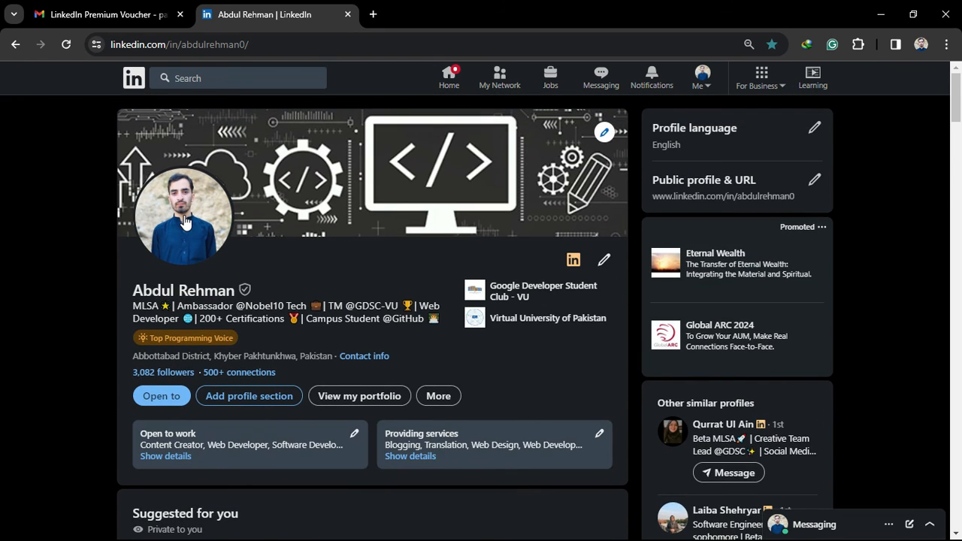
{"action": "mouse_move", "coordinate": [184, 222]}
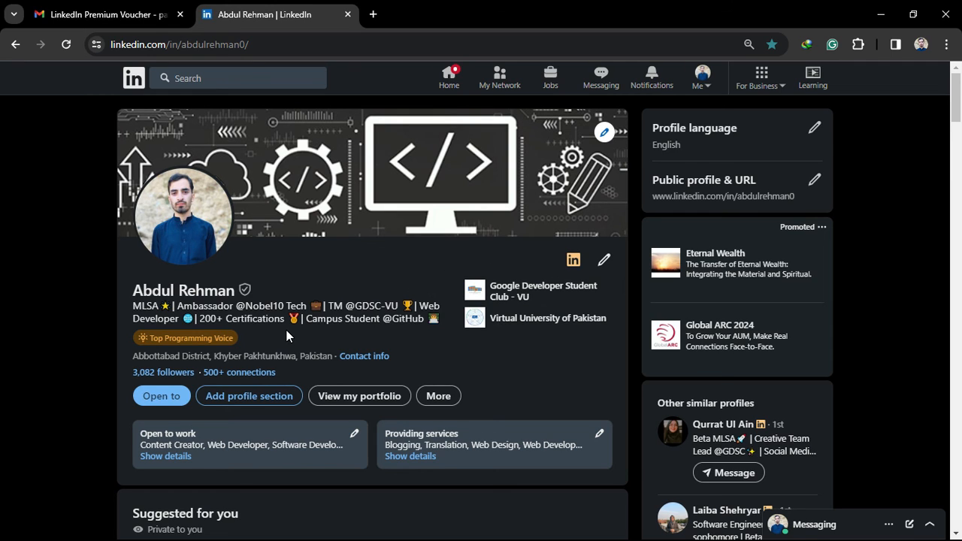
{"action": "mouse_move", "coordinate": [229, 36]}
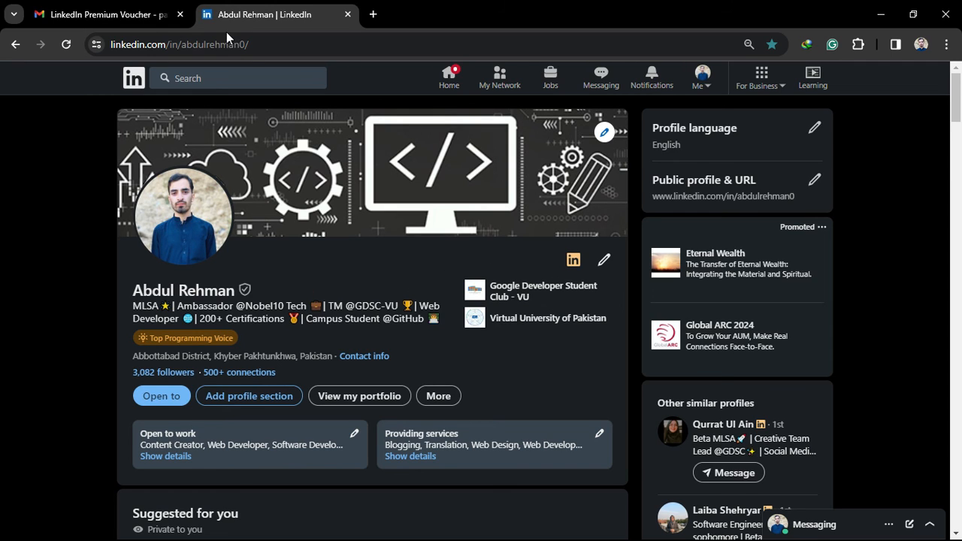
{"action": "mouse_move", "coordinate": [336, 267]}
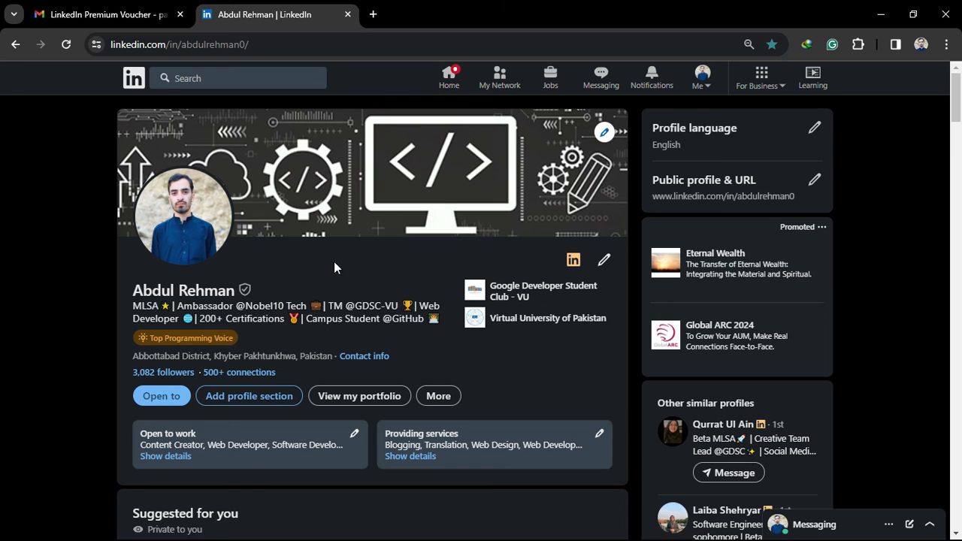